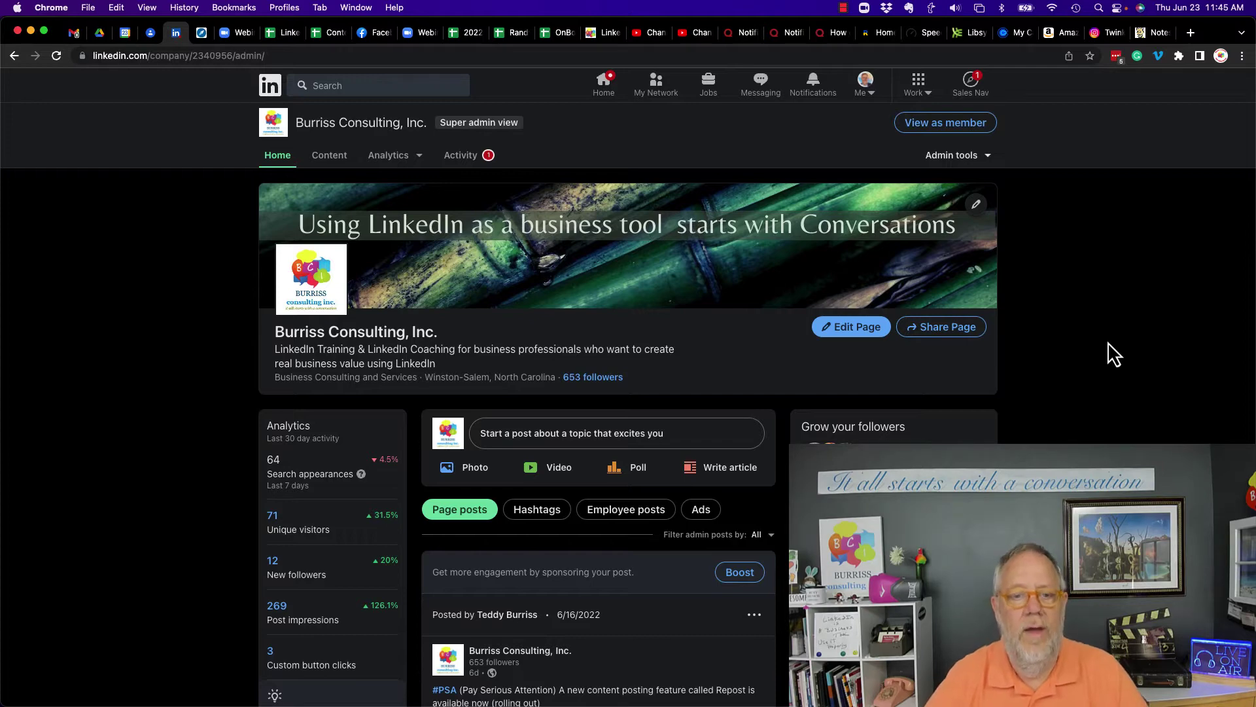
mouse_move(309, 80)
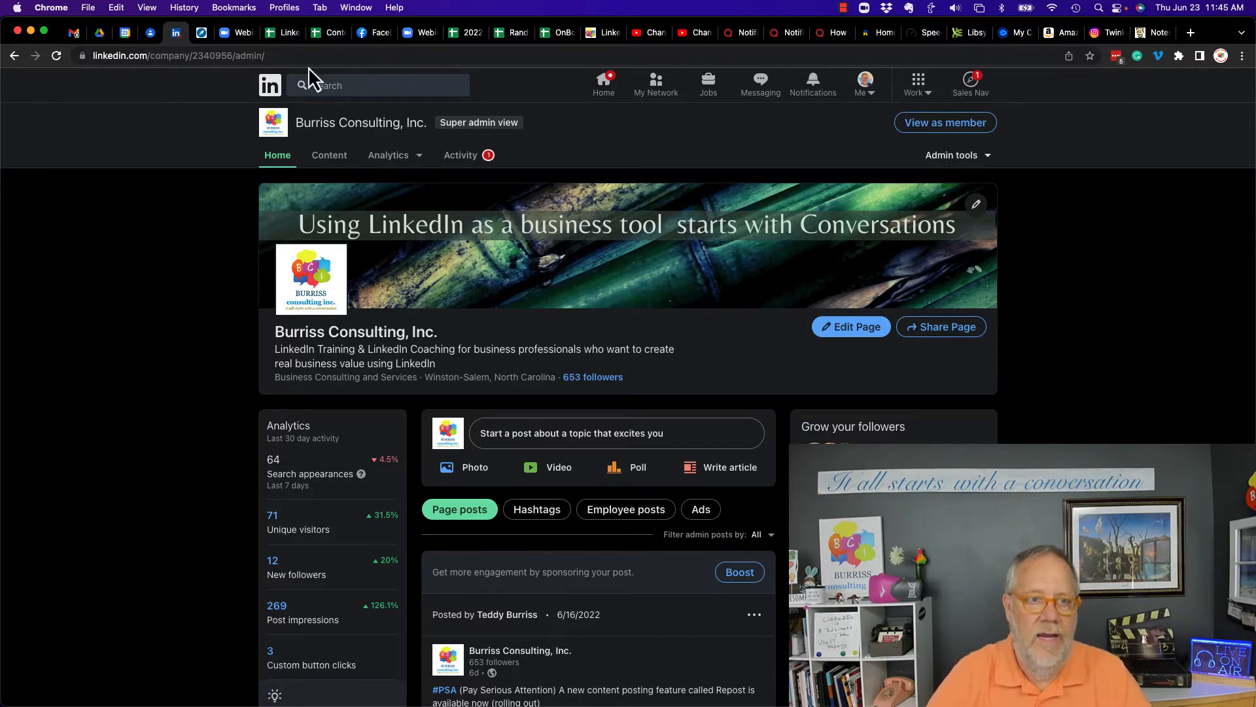
- Filter the 'LinkedIn Training' search to companies in Greensboro--Winston-Salem--High Point Area
text(bu)
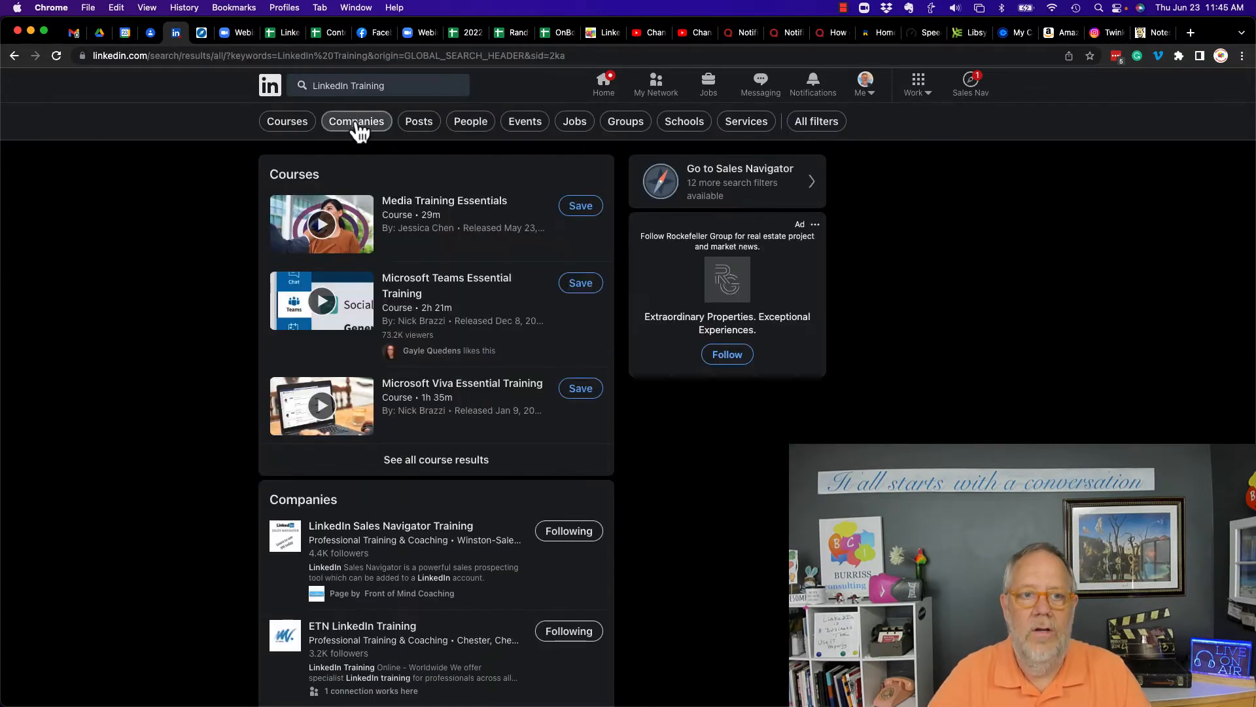
click(356, 121)
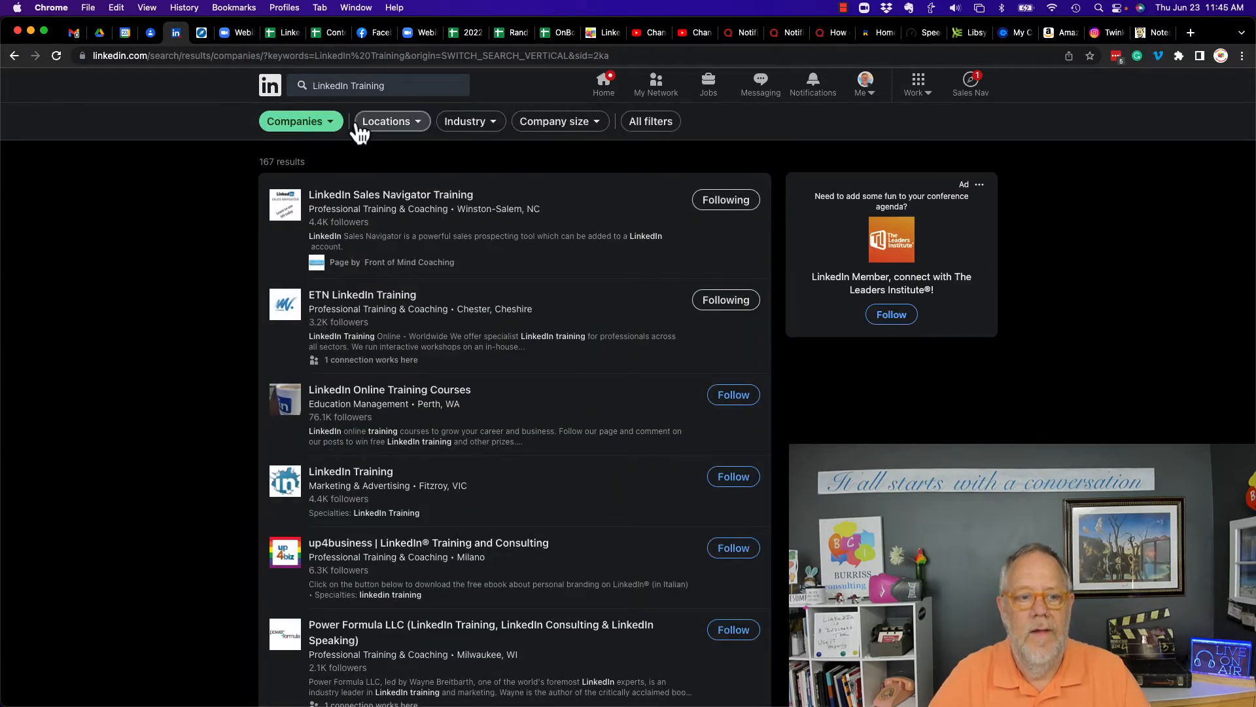
scroll(down, 3)
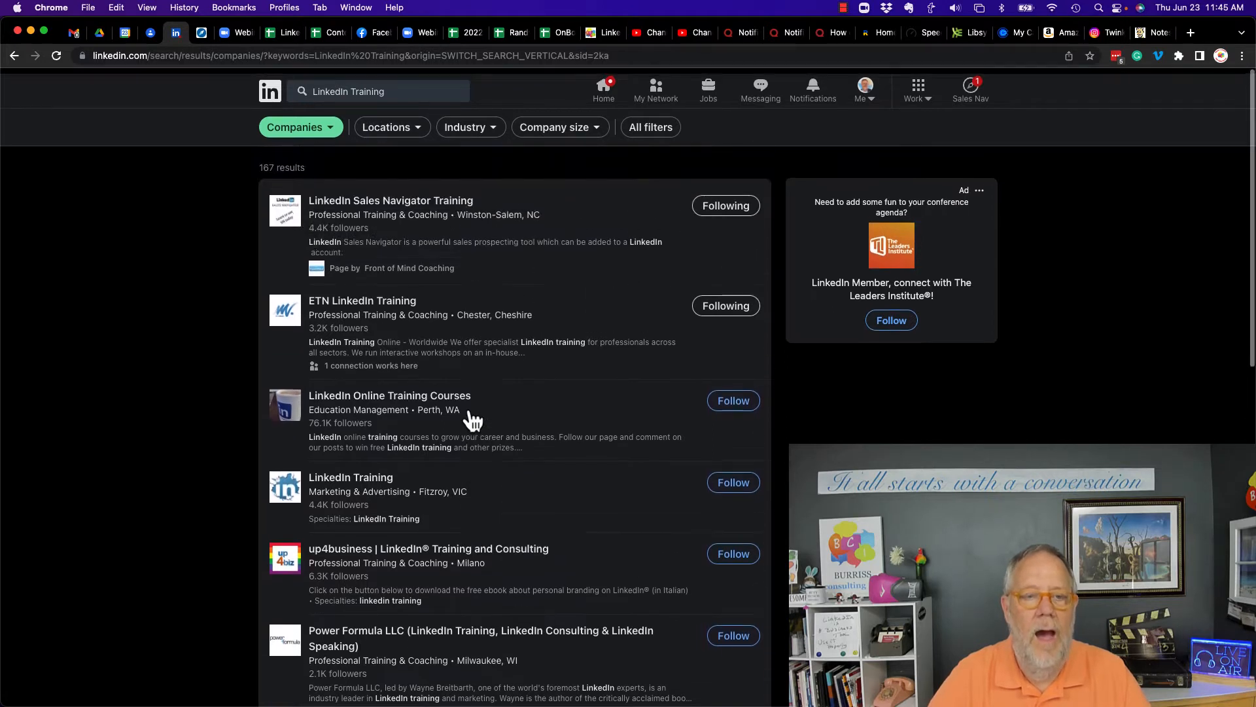
click(388, 121)
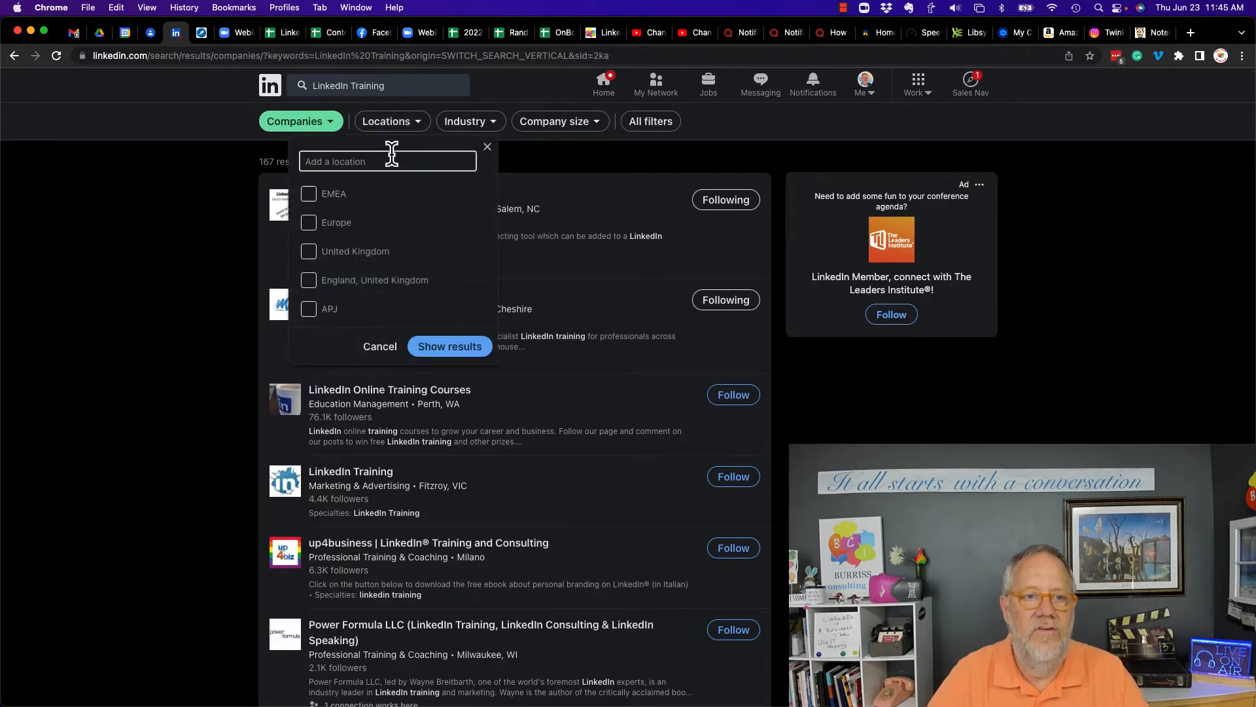
text(gree)
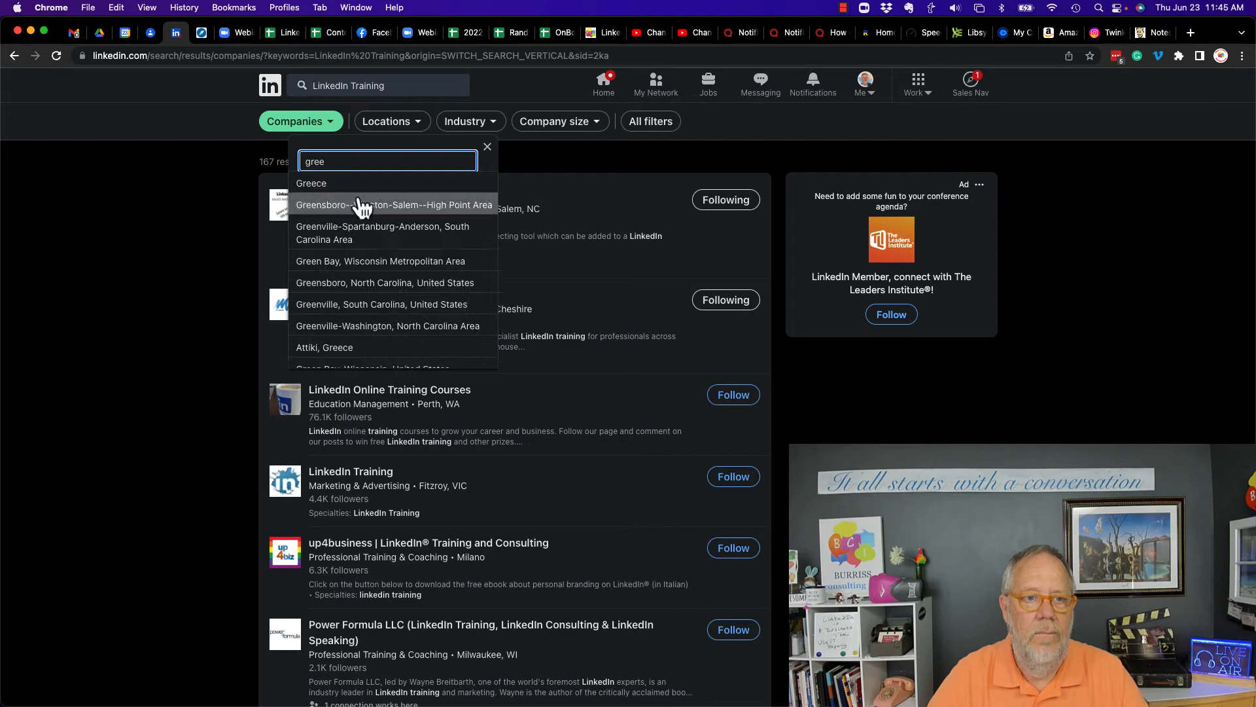
click(393, 205)
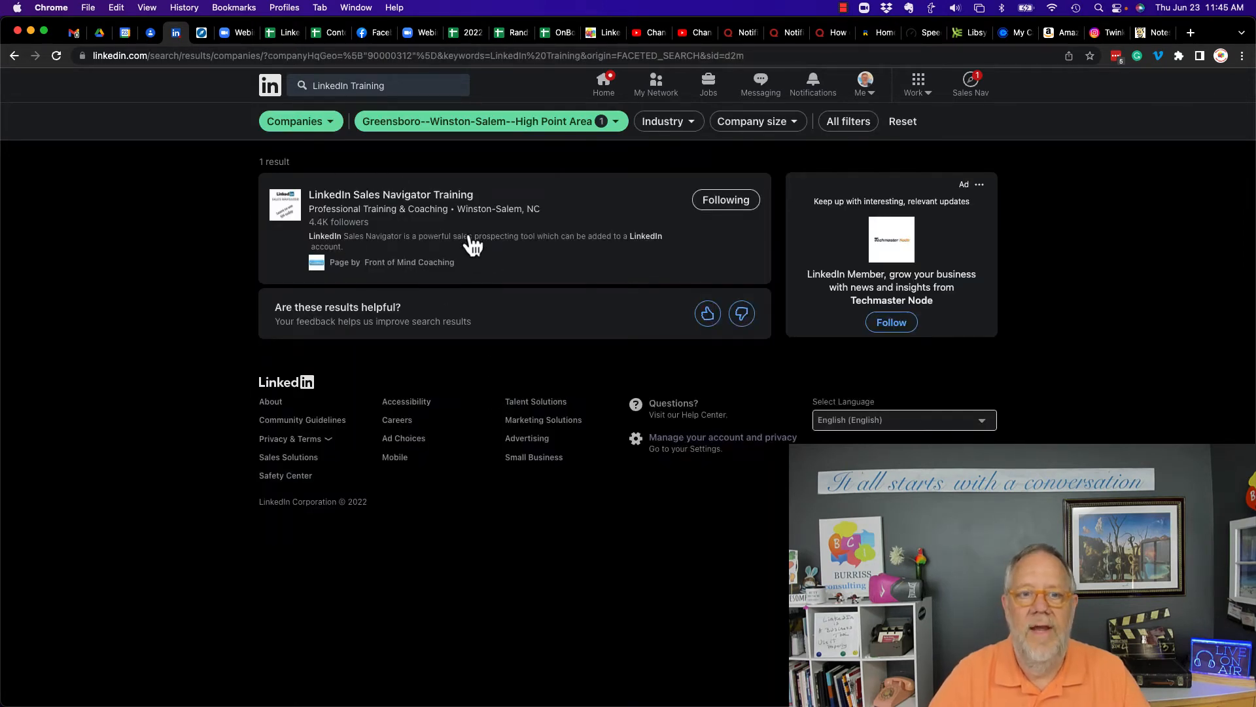
mouse_move(508, 229)
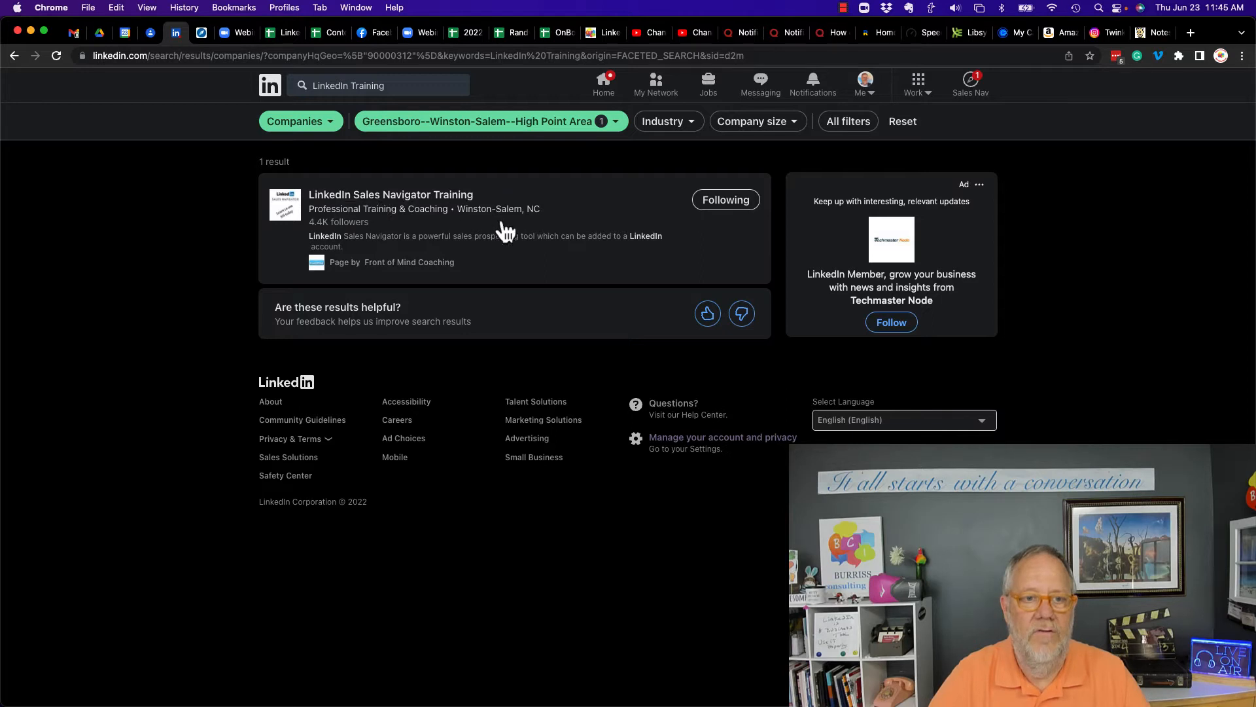
mouse_move(552, 176)
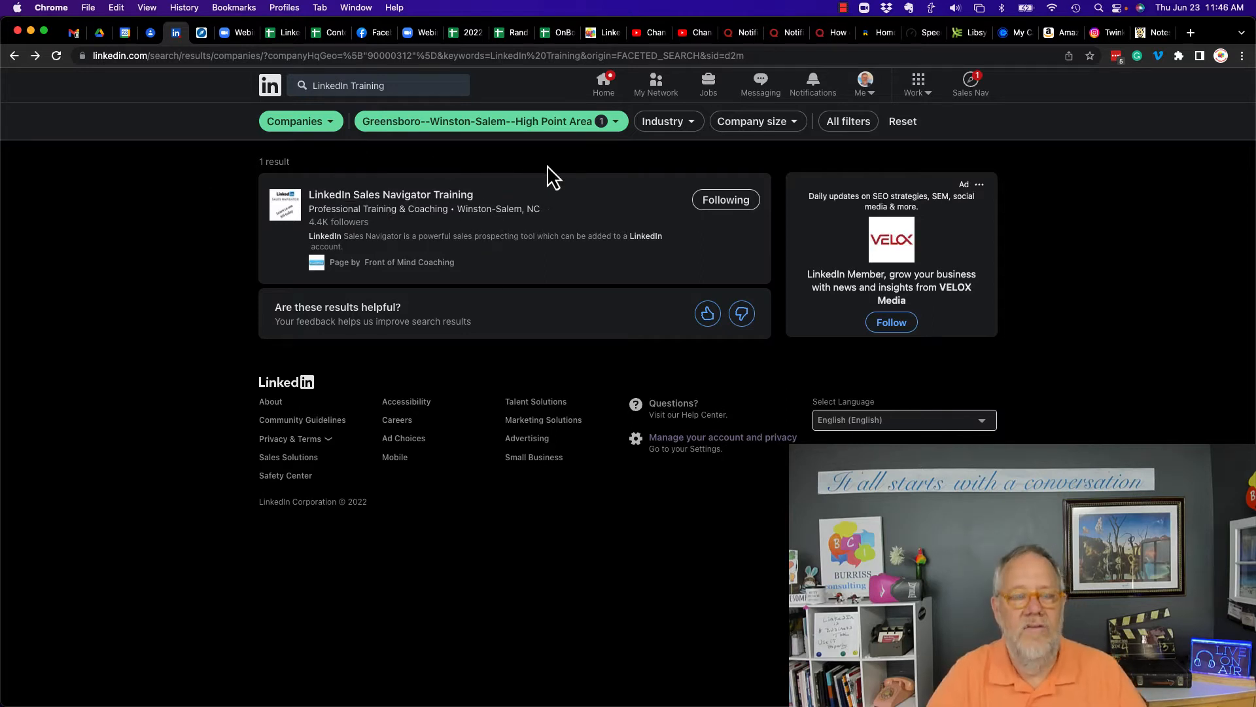
- Return to the Burriss Consulting, Inc. company page's super admin view
click(270, 85)
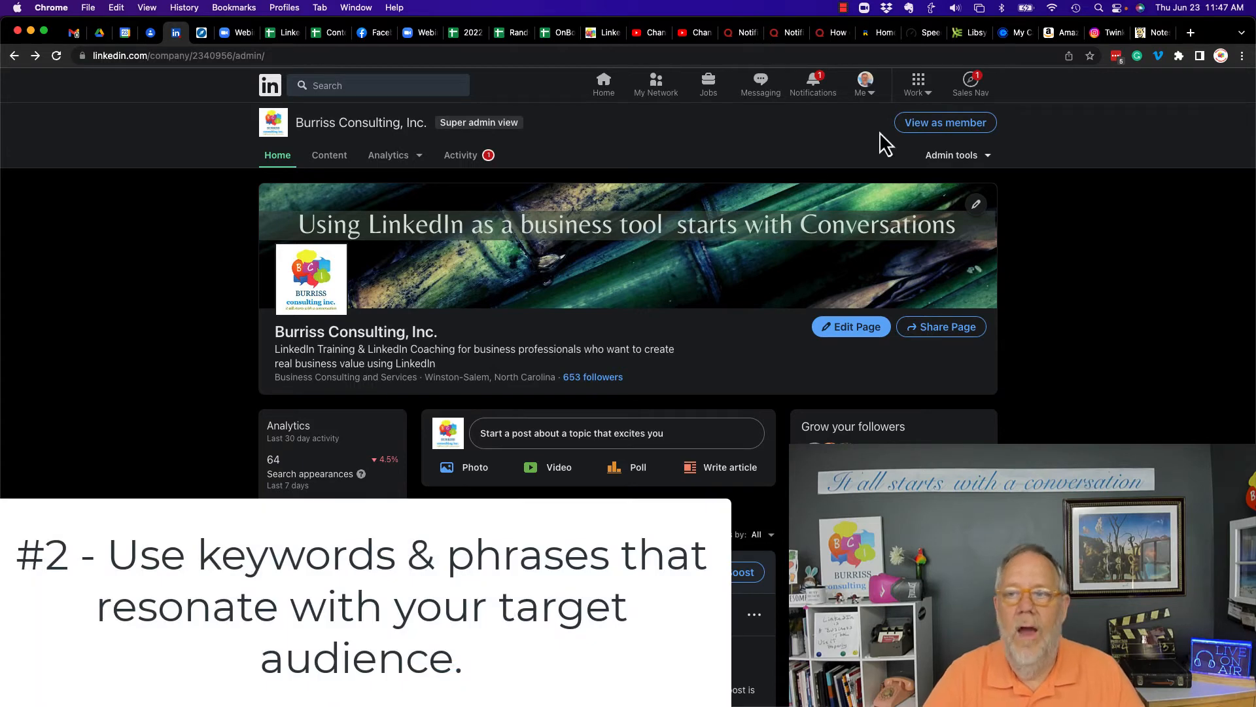
- View the Burriss Consulting page as a member and expand its About description
click(945, 122)
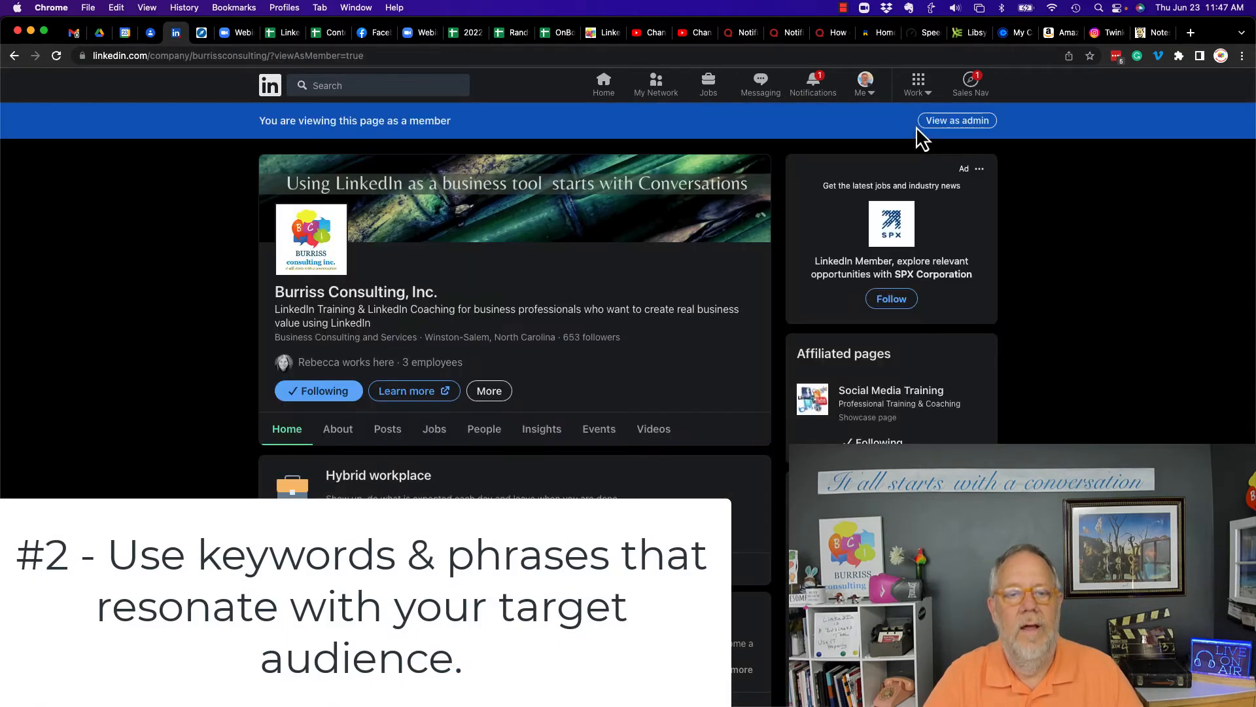
mouse_move(621, 327)
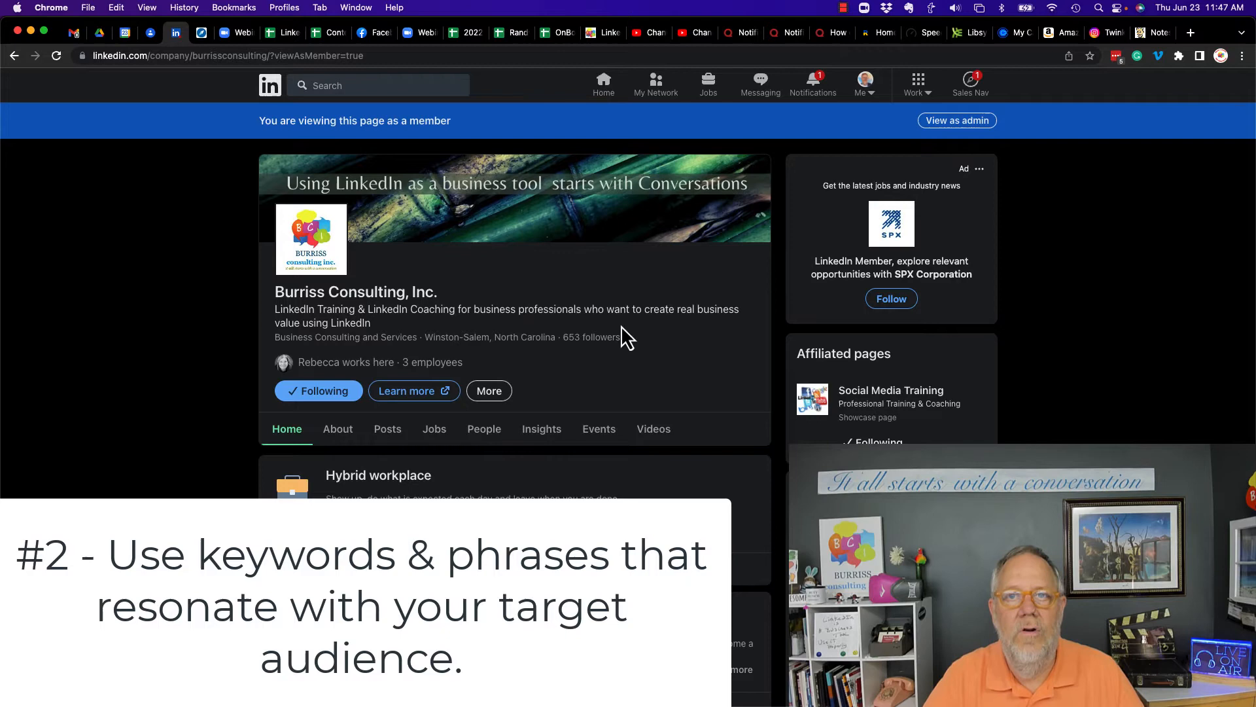
mouse_move(566, 331)
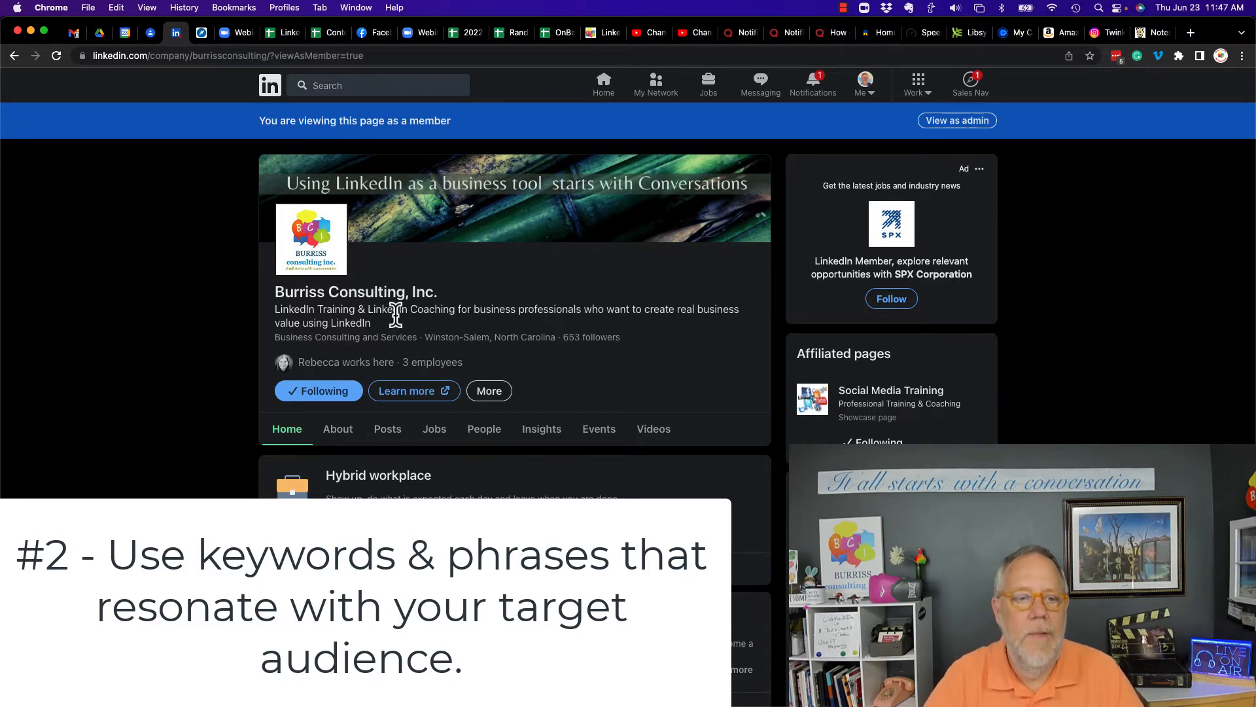
mouse_move(383, 315)
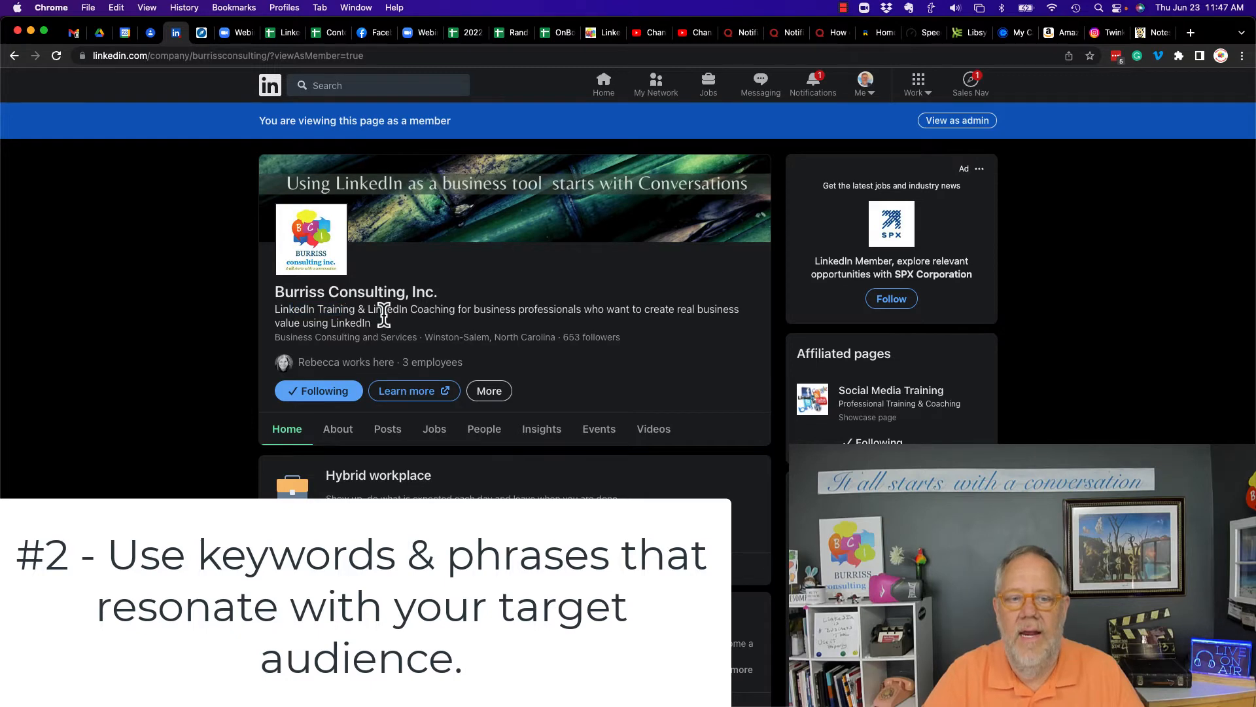
scroll(down, 3)
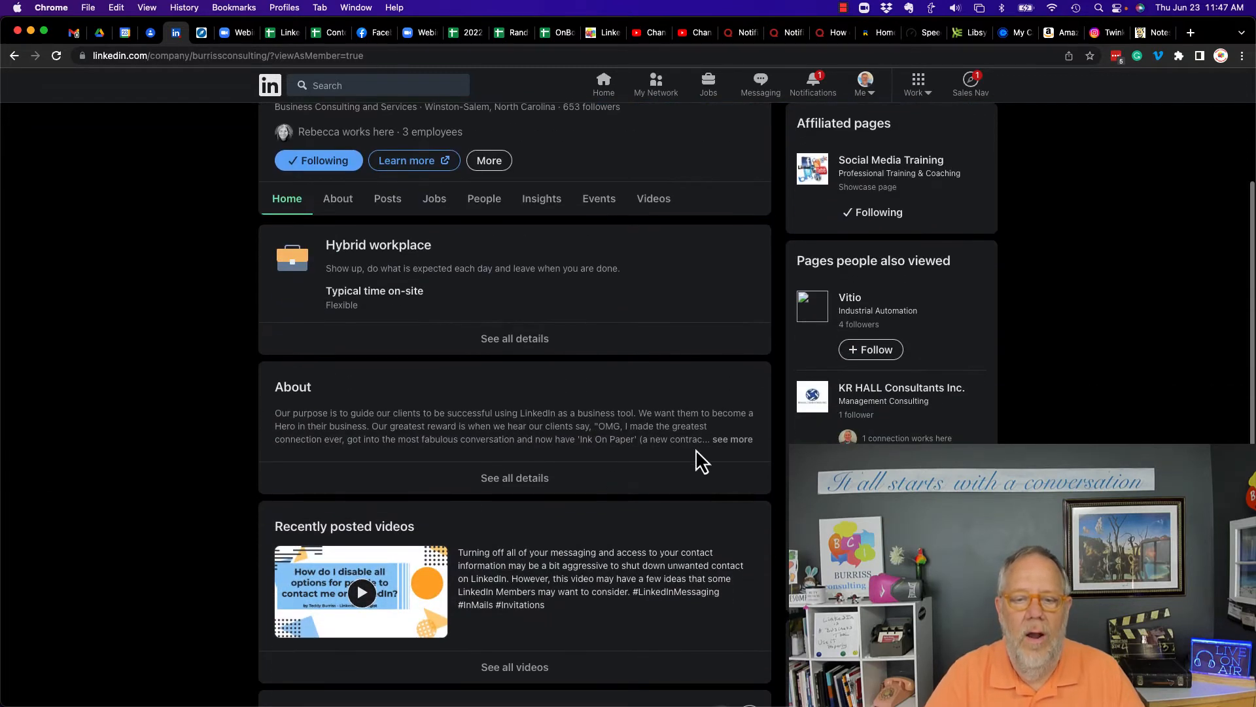
scroll(down, 3)
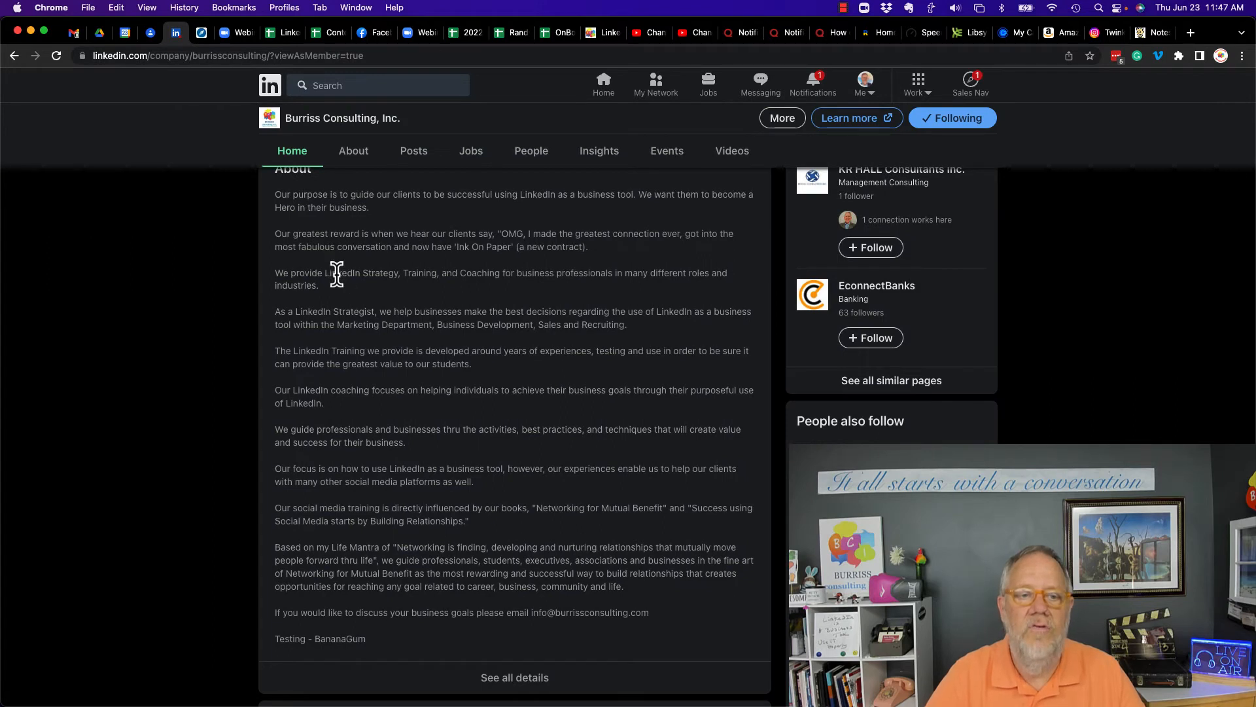
double_click(419, 273)
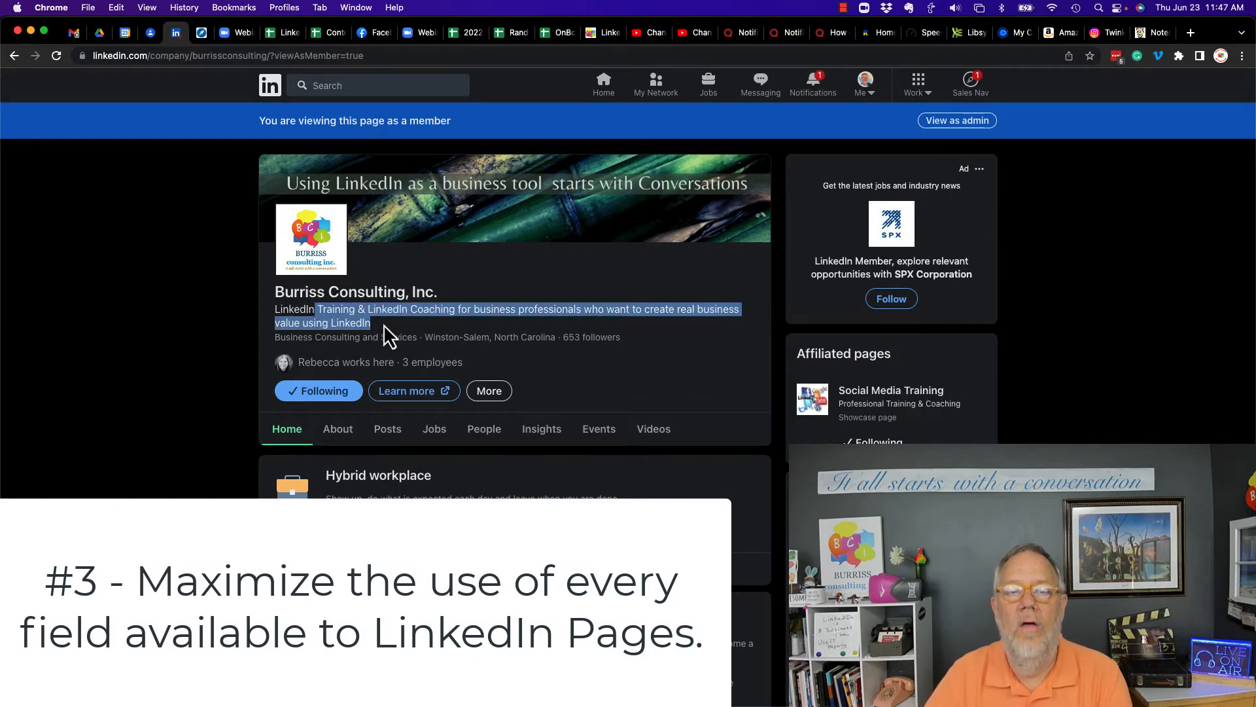
- Scroll through the member view's About section and back to the page header
scroll(down, 3)
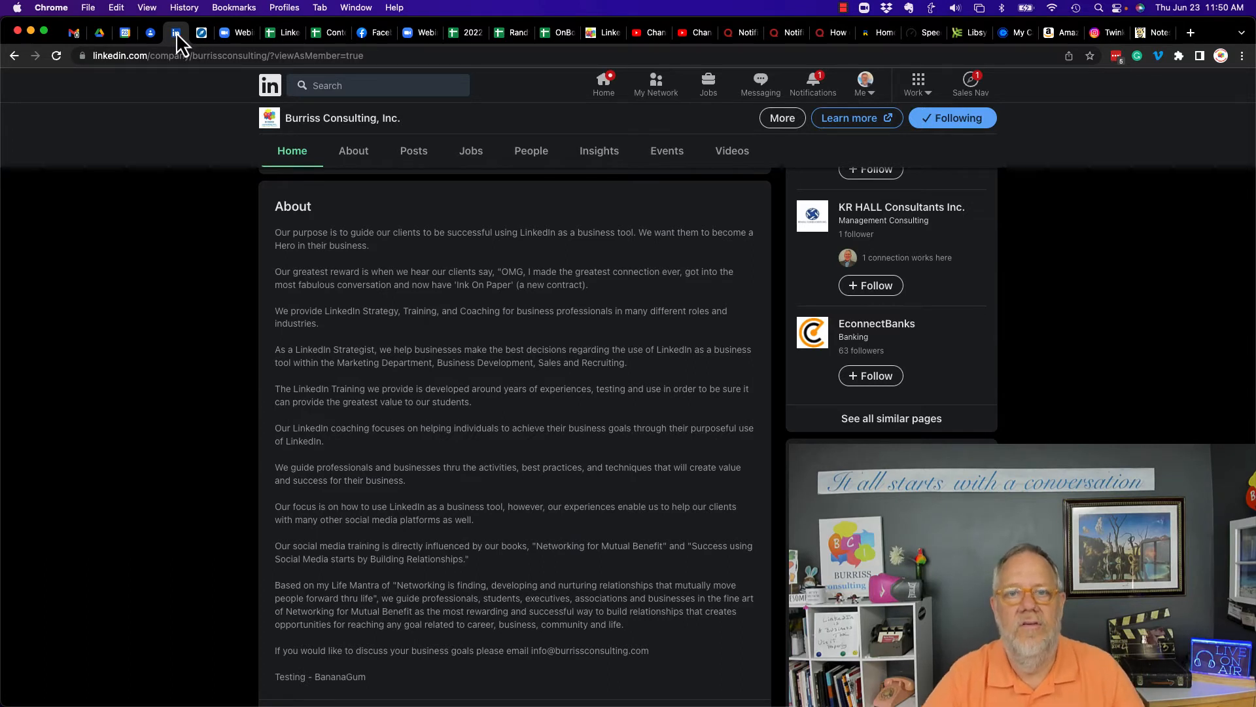
mouse_move(516, 352)
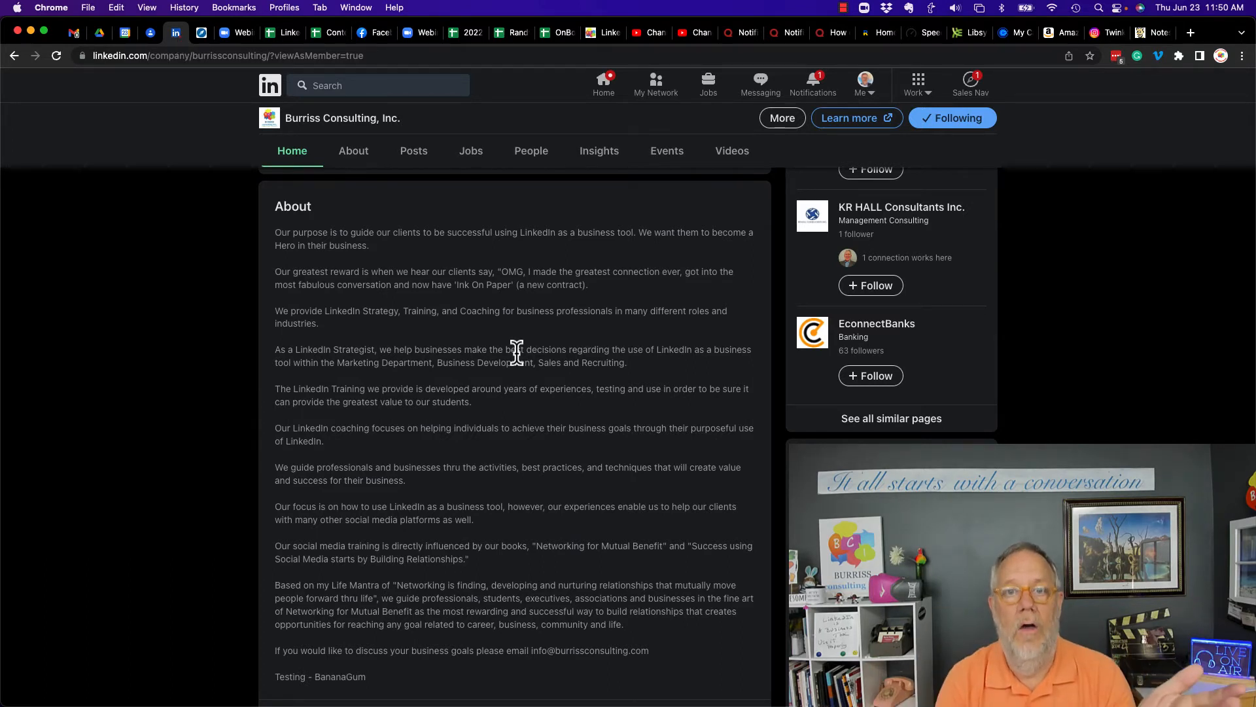
scroll(down, 3)
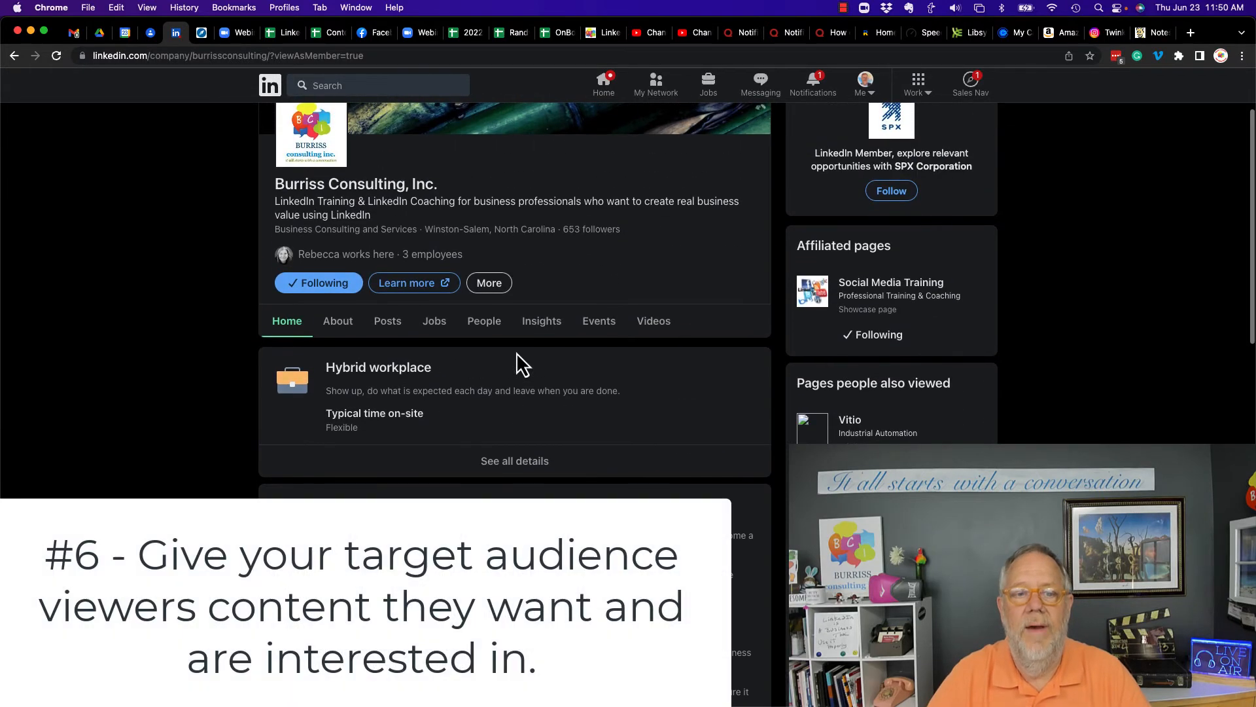
- Show the Burriss Consulting Posts tab sorted by Recent
click(388, 320)
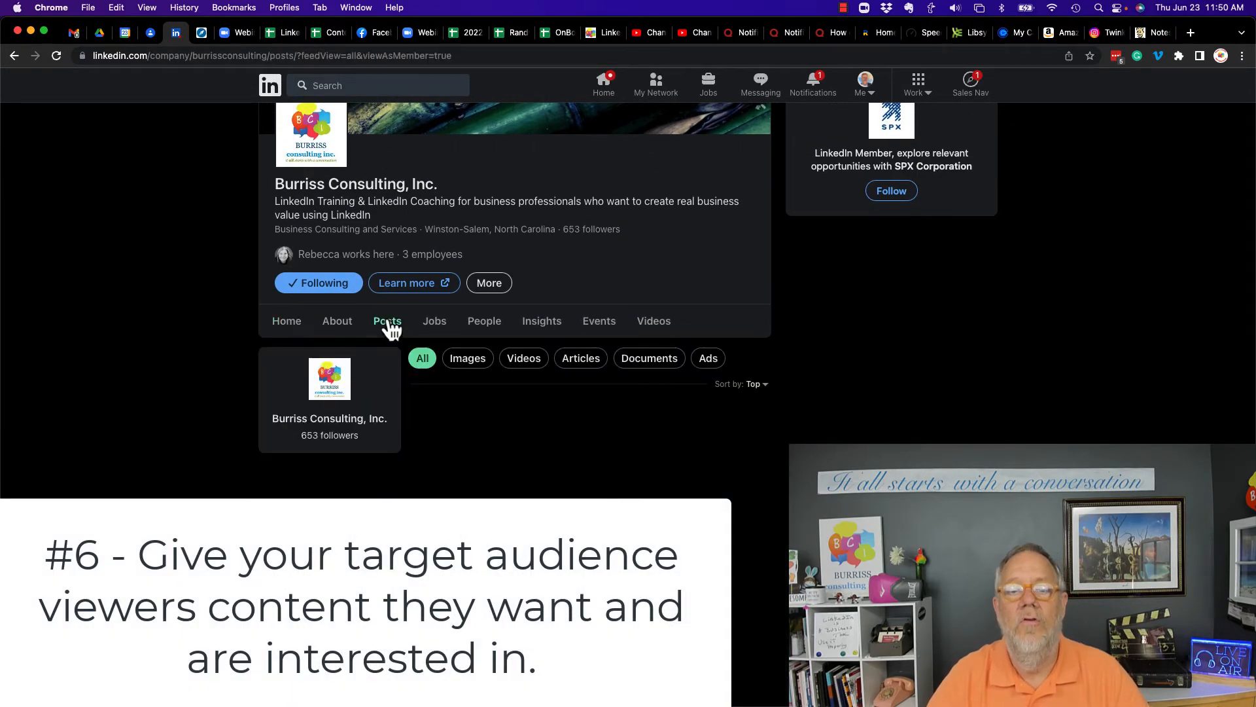
click(387, 321)
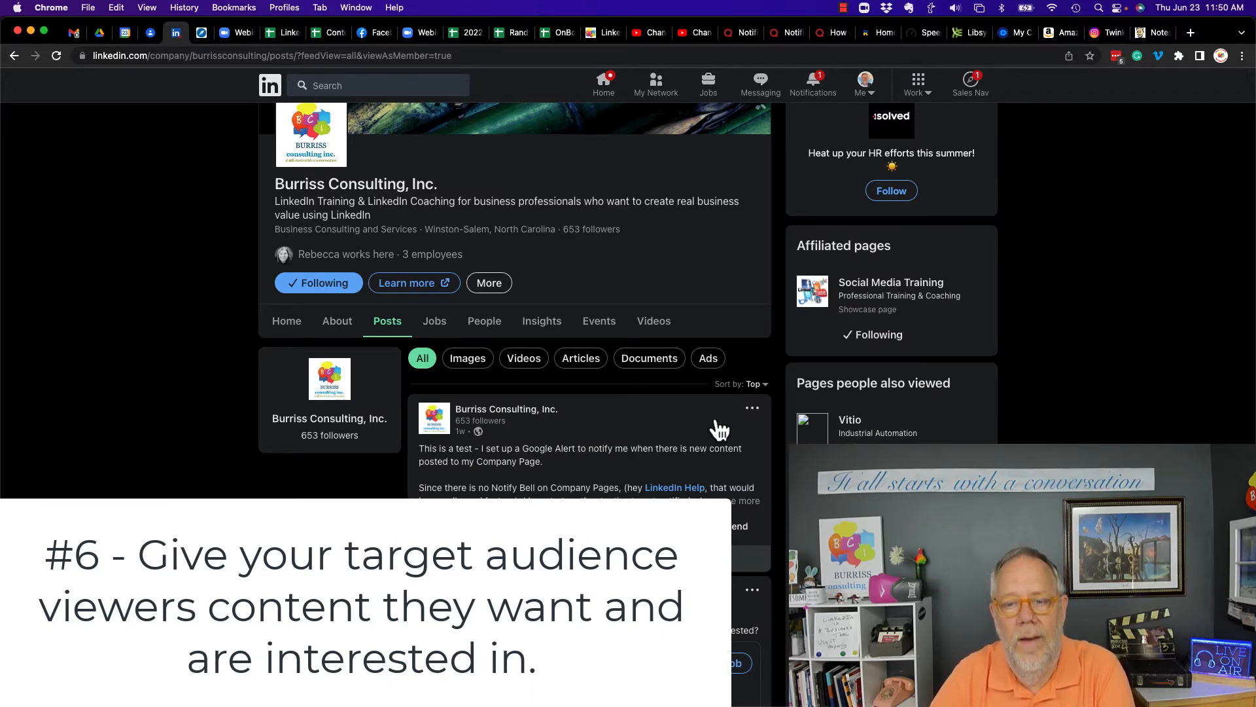
mouse_move(600, 464)
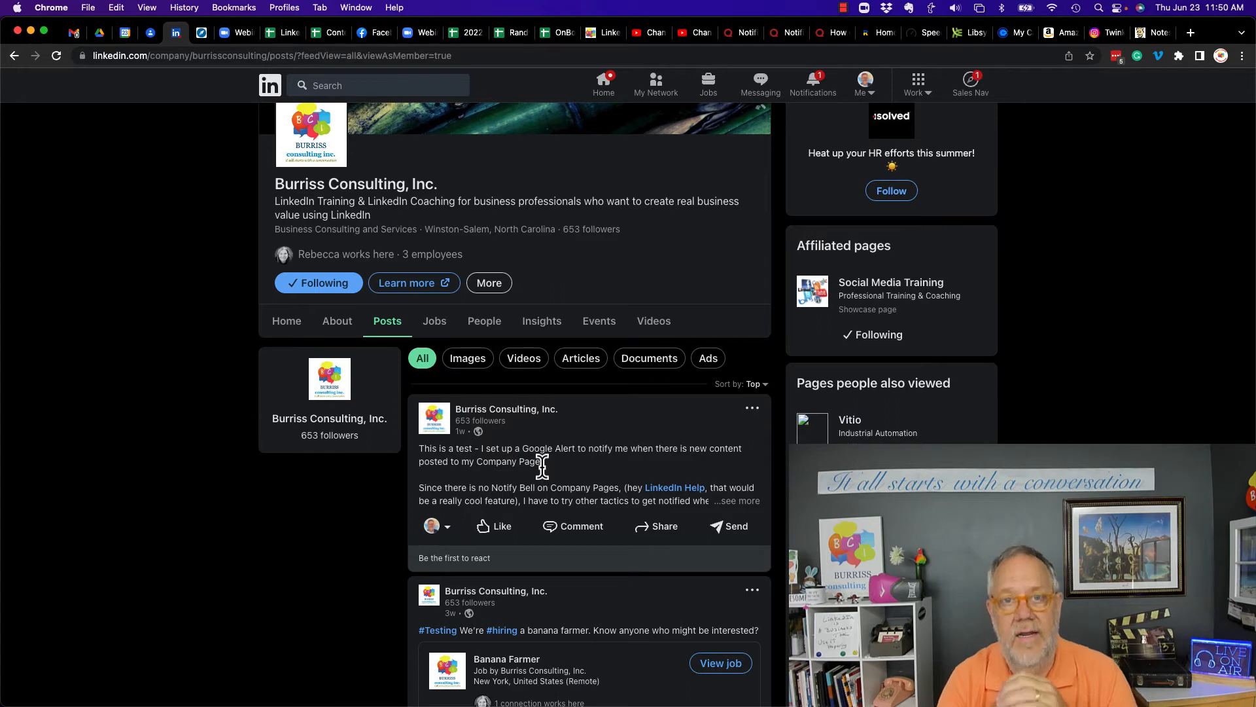
click(754, 384)
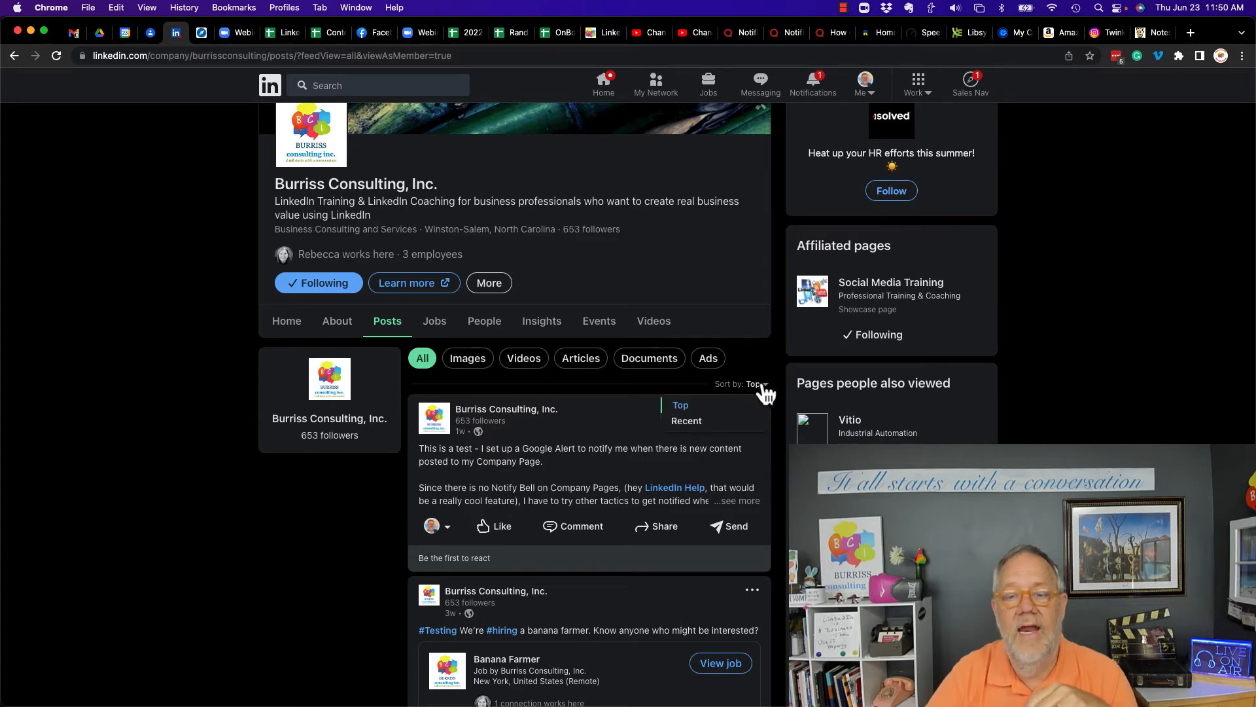
click(687, 420)
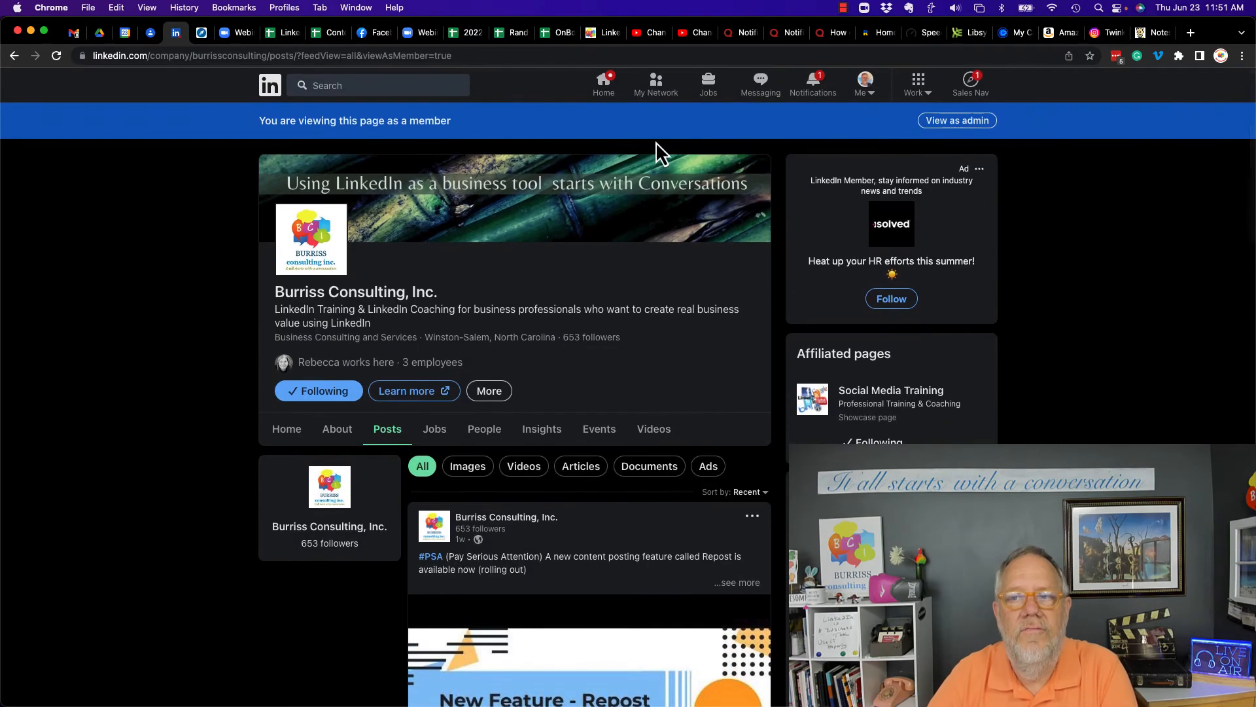
- Switch to admin view and reveal Invite connections in the admin tools menu
click(958, 120)
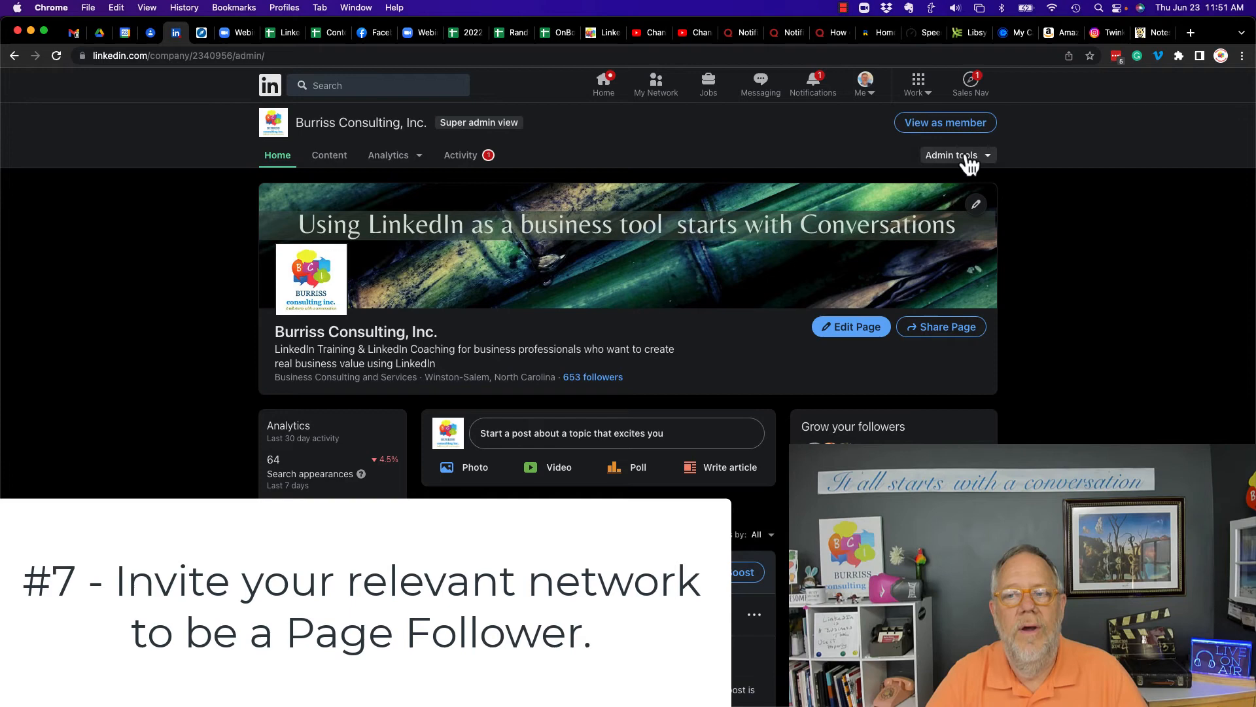
click(951, 155)
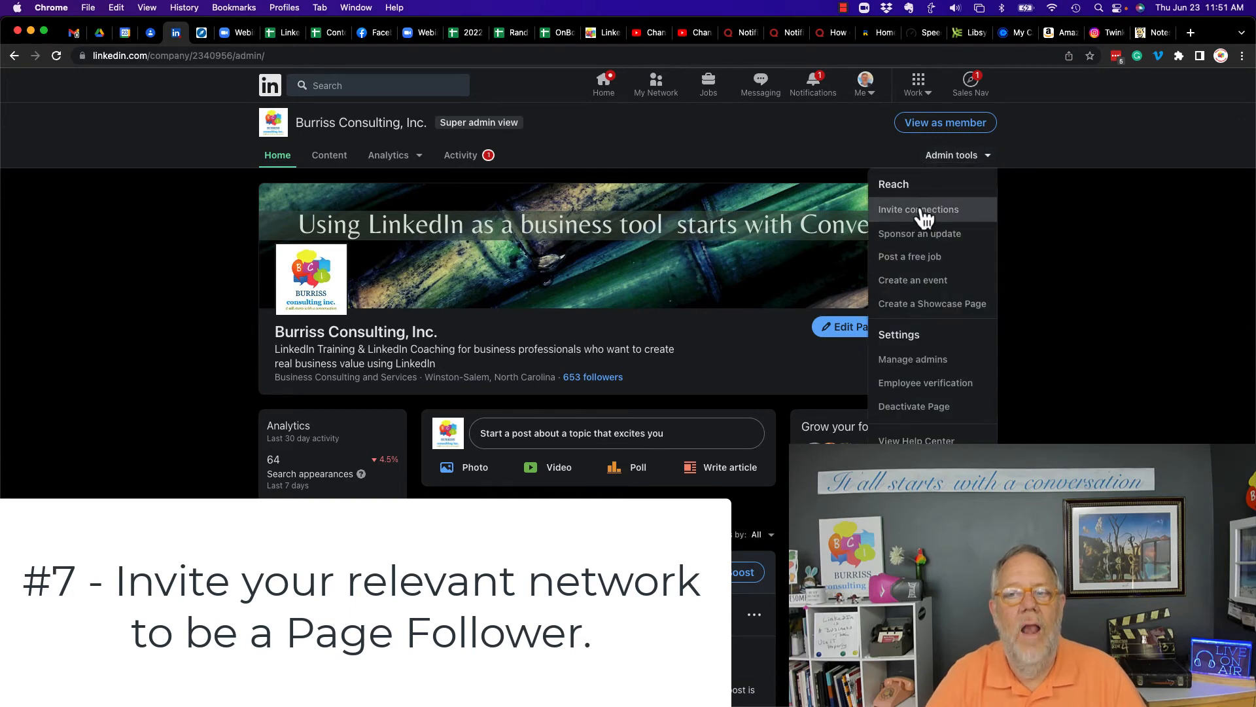
mouse_move(918, 225)
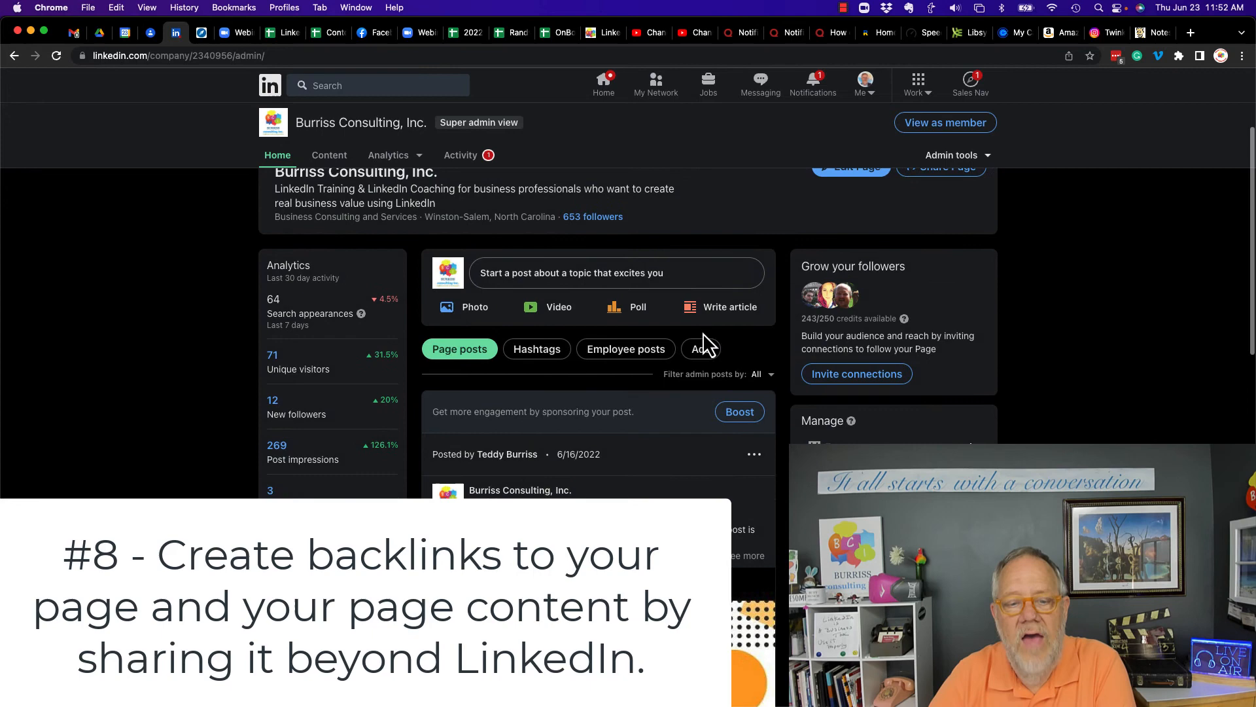
- Reveal Copy link to post on the latest post, then return to member view
scroll(down, 3)
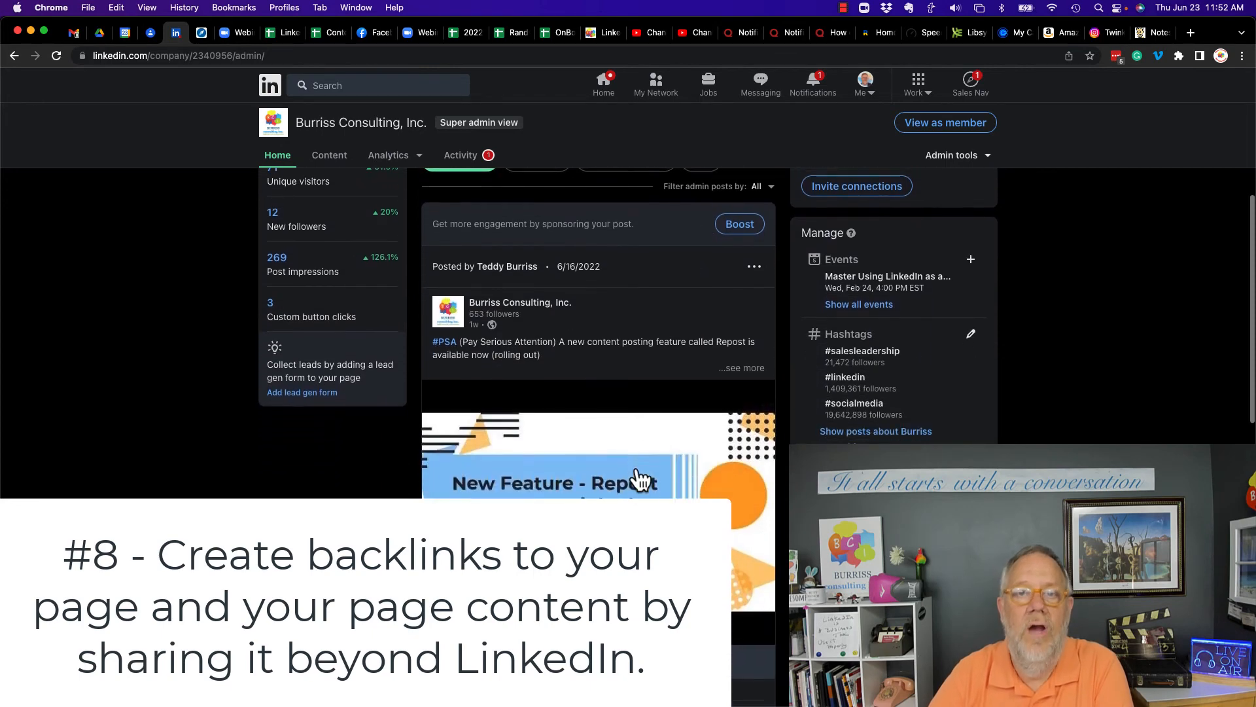
click(754, 266)
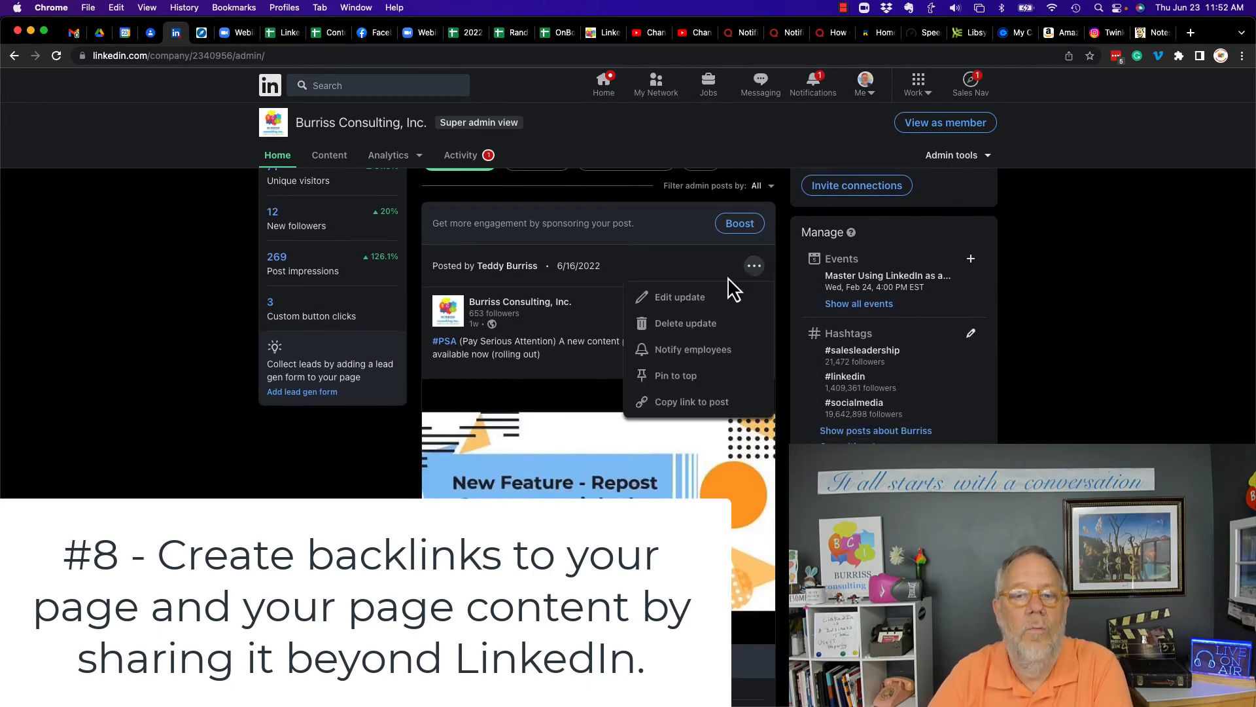
mouse_move(687, 411)
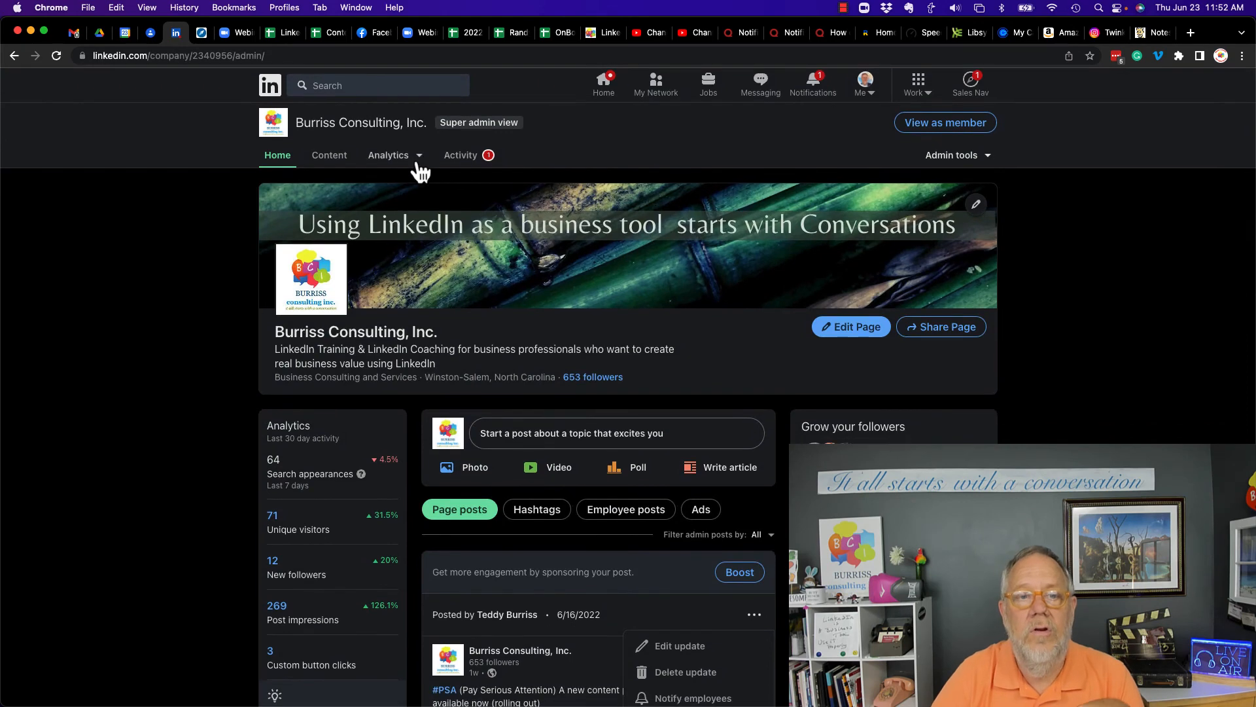
click(945, 122)
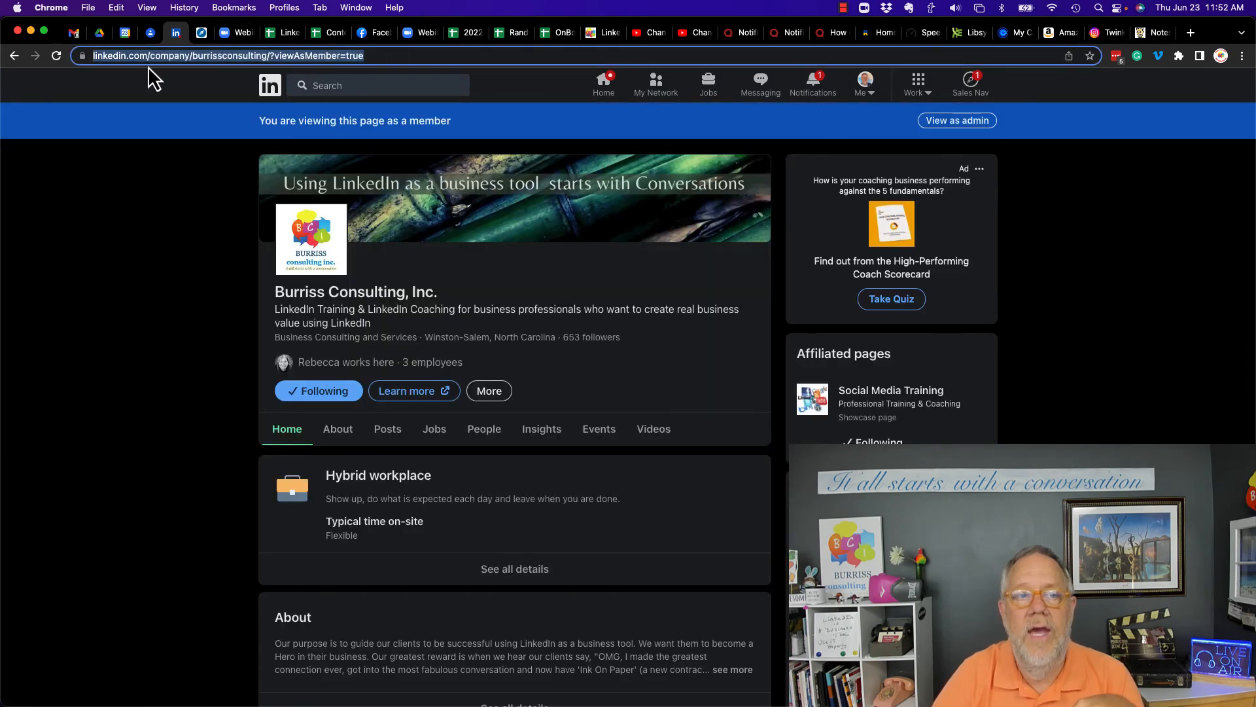
mouse_move(408, 63)
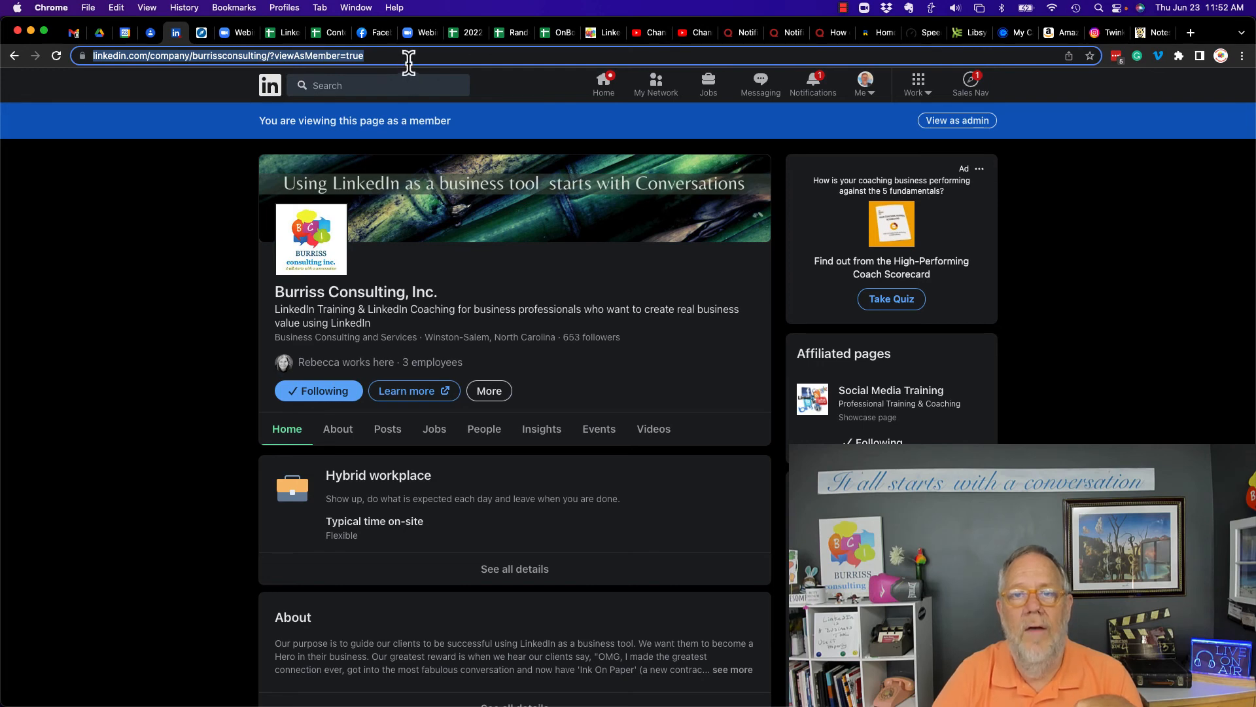
mouse_move(387, 429)
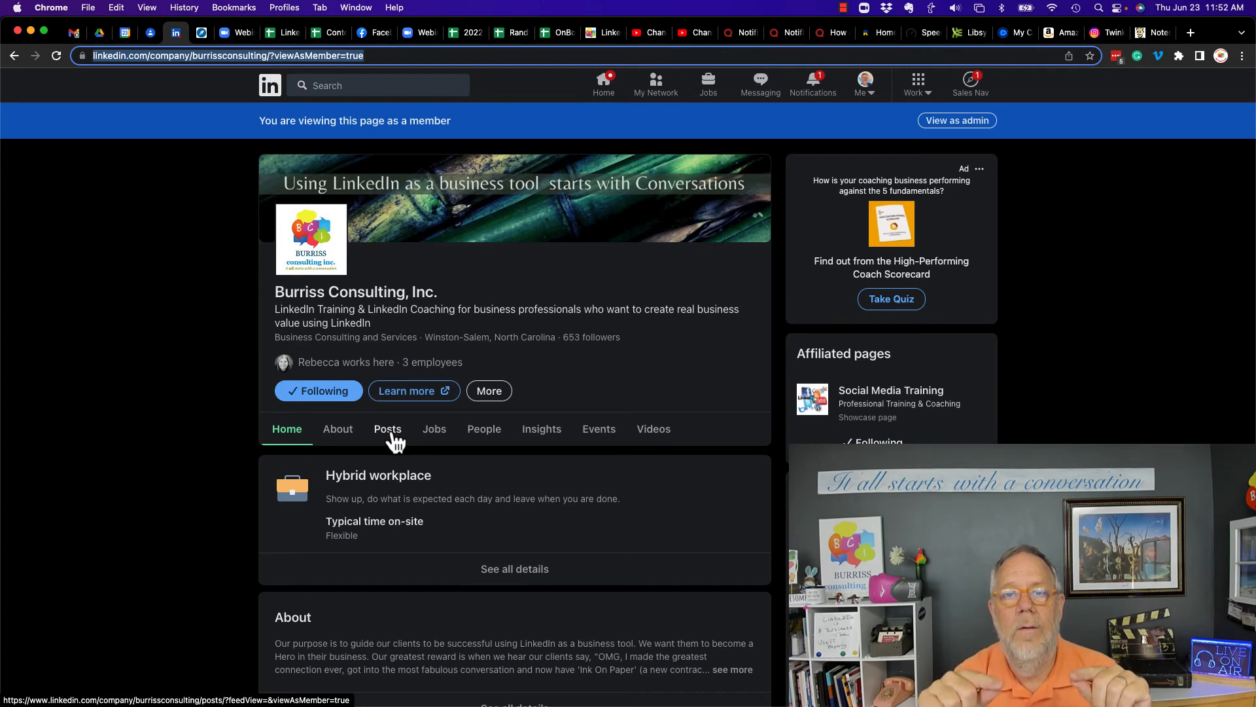
- Switch the Burriss Consulting page back to its super admin view
click(957, 120)
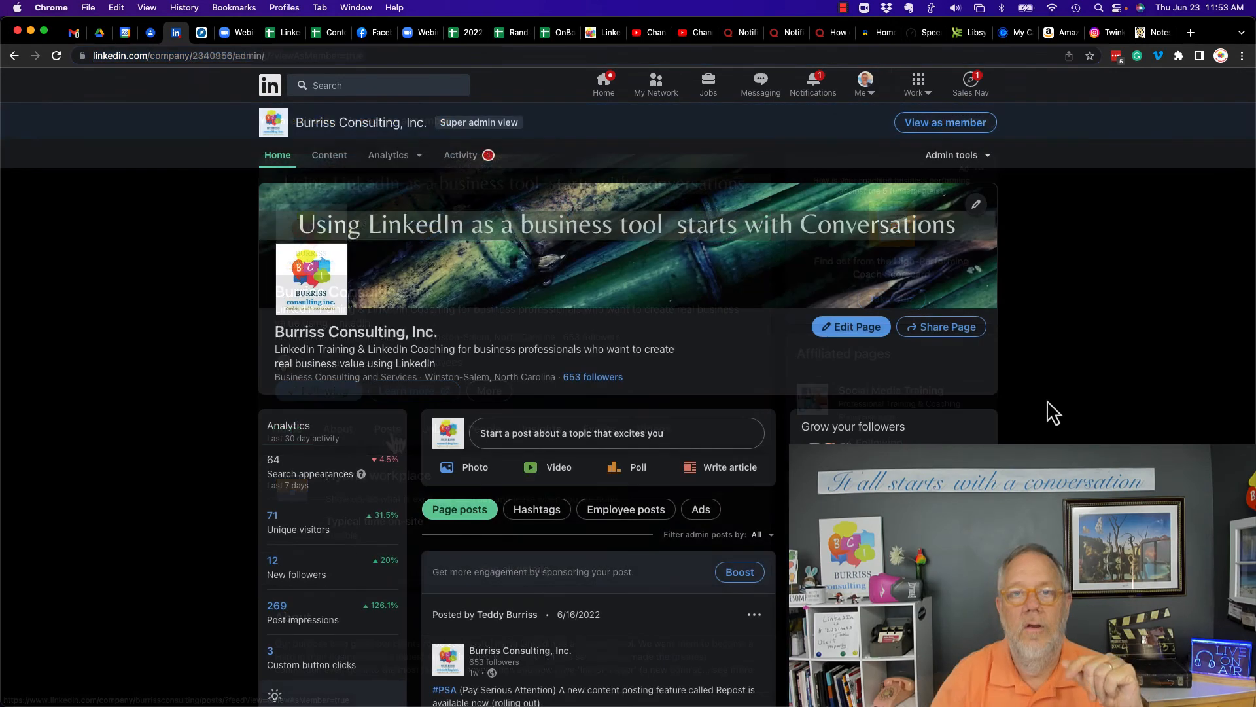